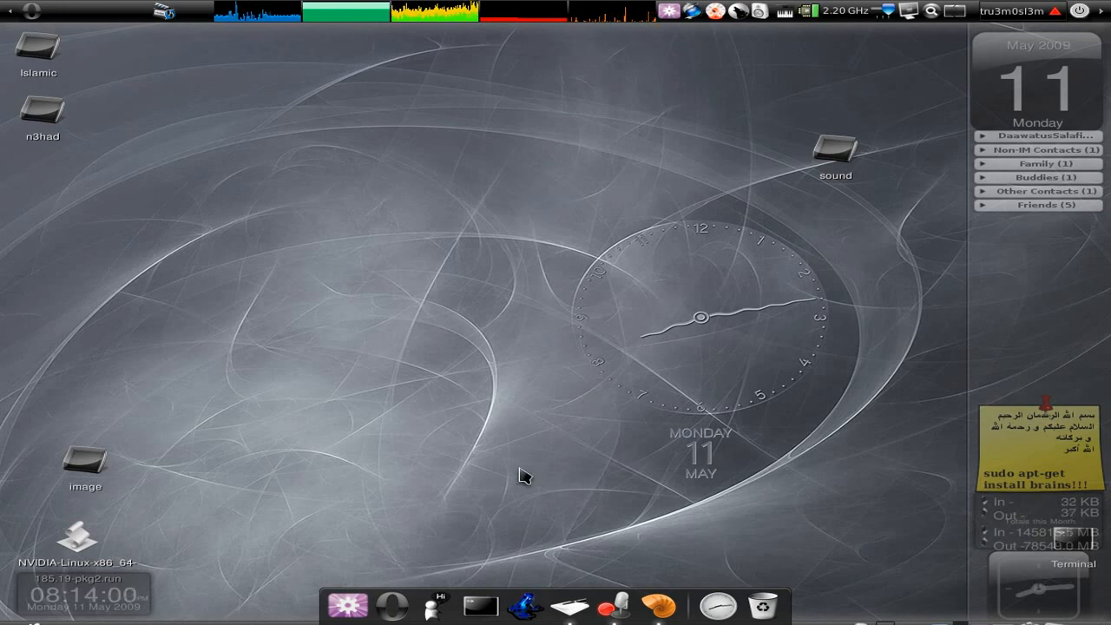
- Open the desktop 'image' folder and view the bamboo login screen picture full screen
double_click(85, 461)
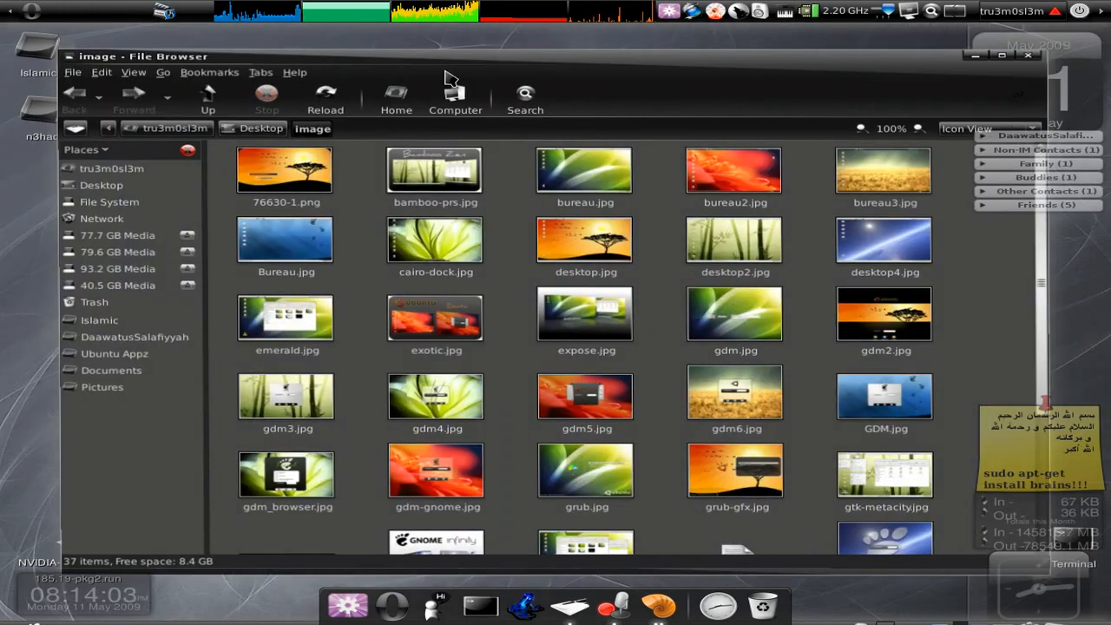
click(287, 170)
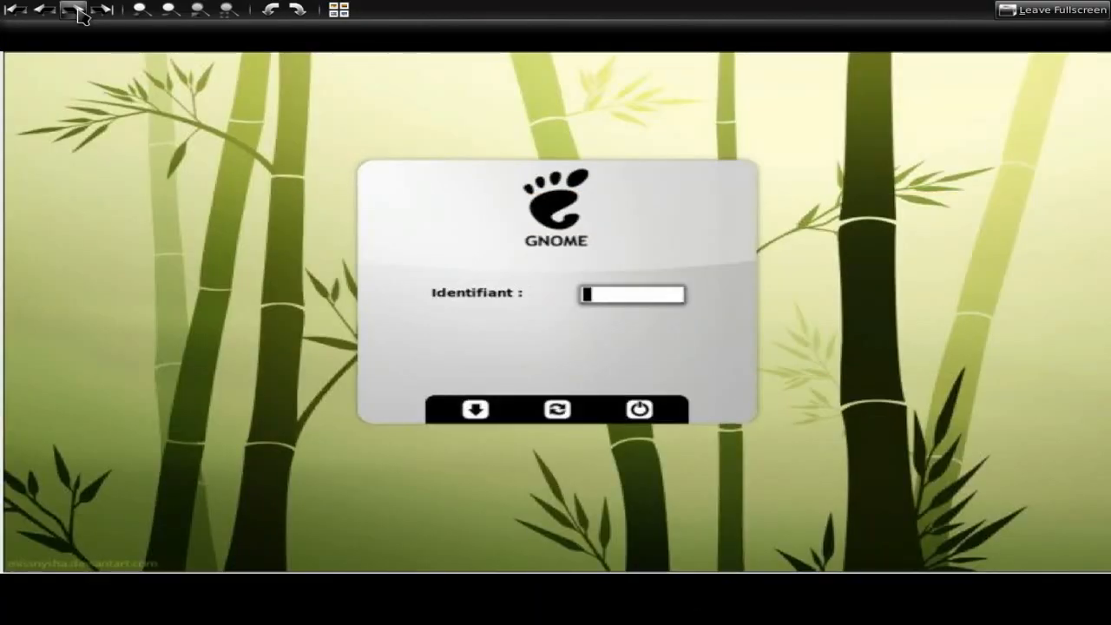
- Step through eight GNOME and Ubuntu theme screenshots in Eye of GNOME
click(70, 11)
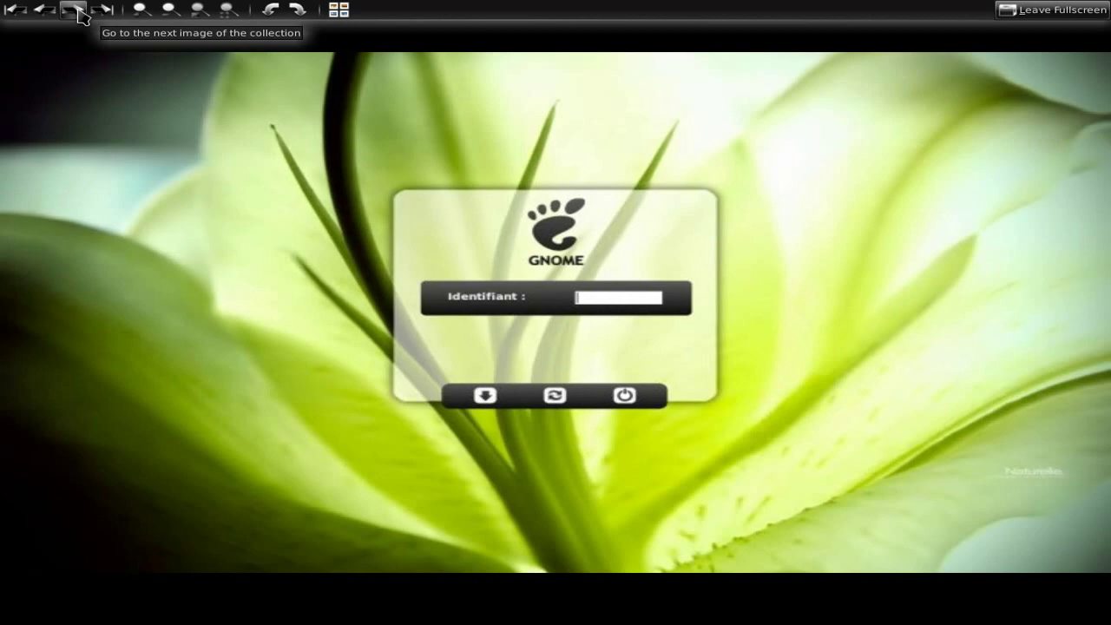
click(72, 13)
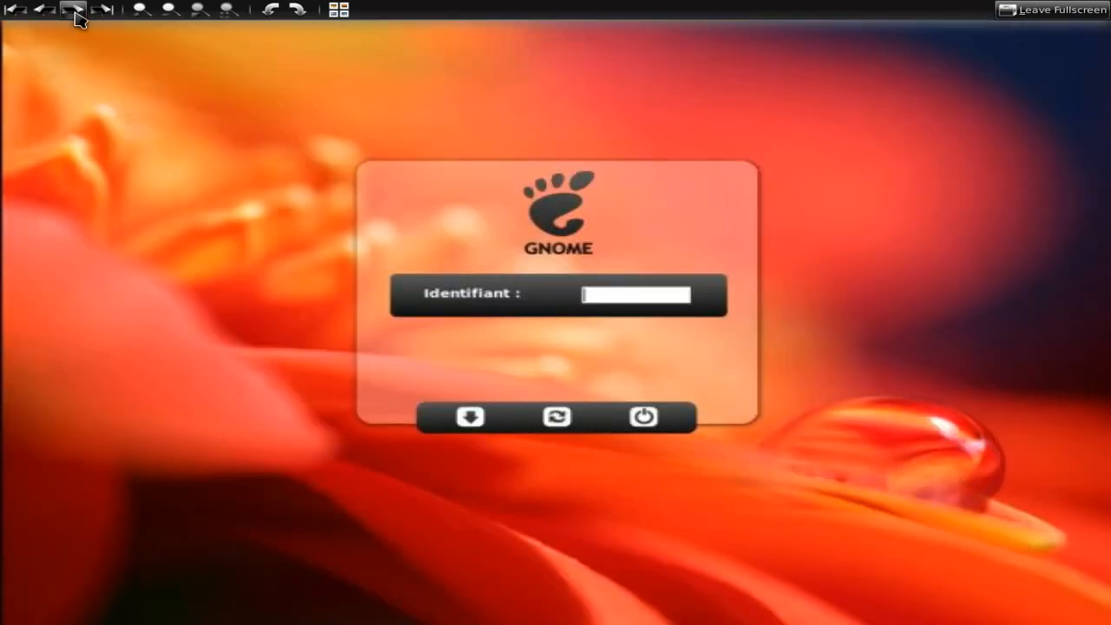
click(71, 10)
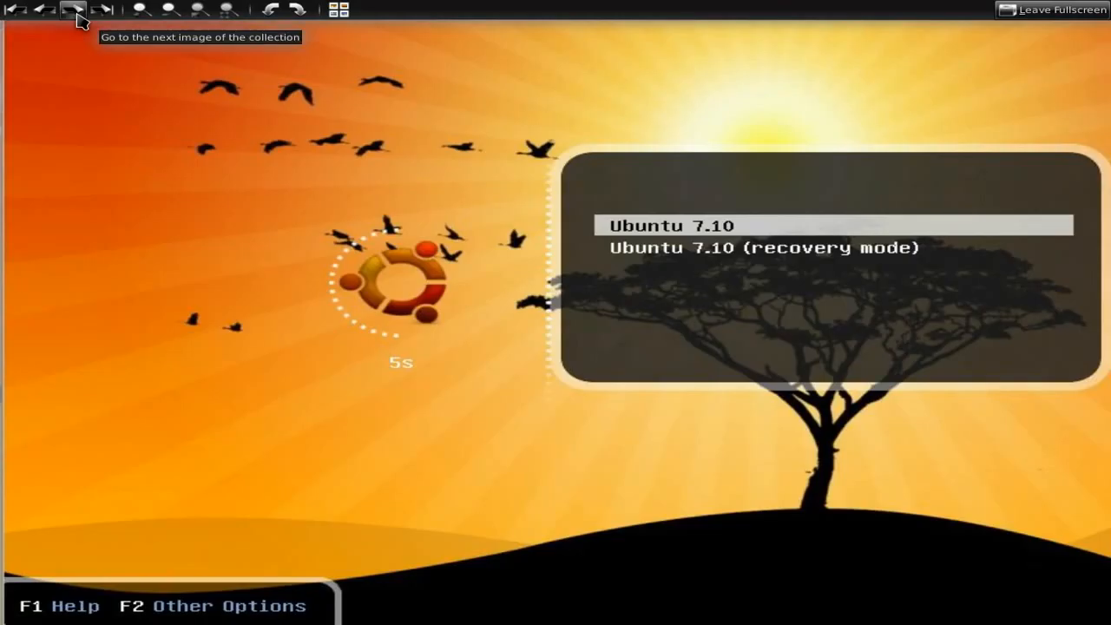
click(72, 12)
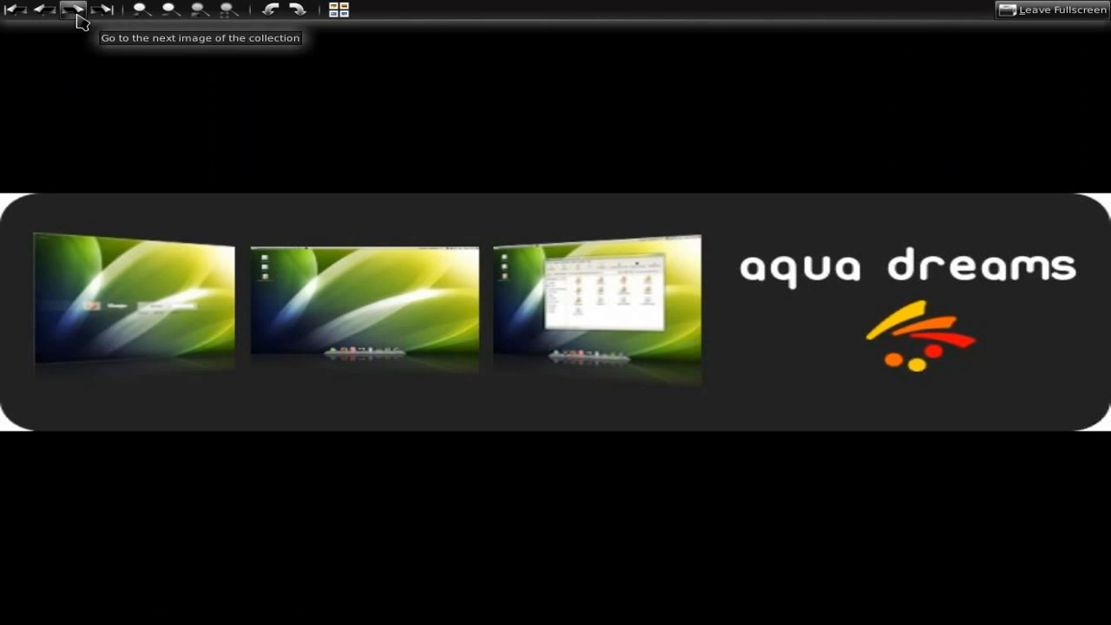
click(74, 11)
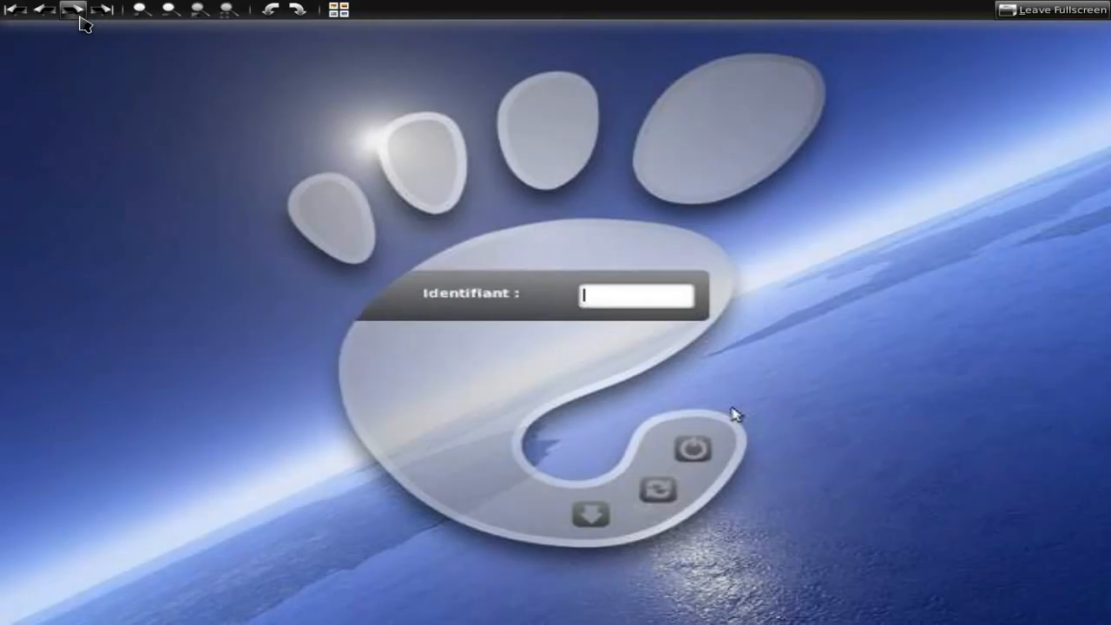
click(73, 13)
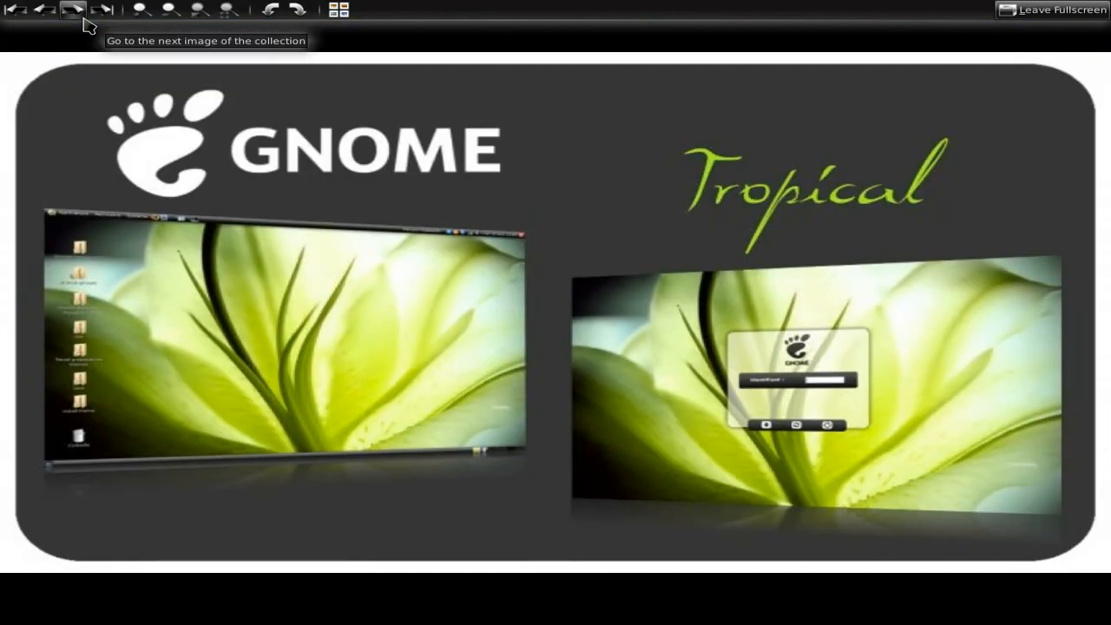
click(73, 13)
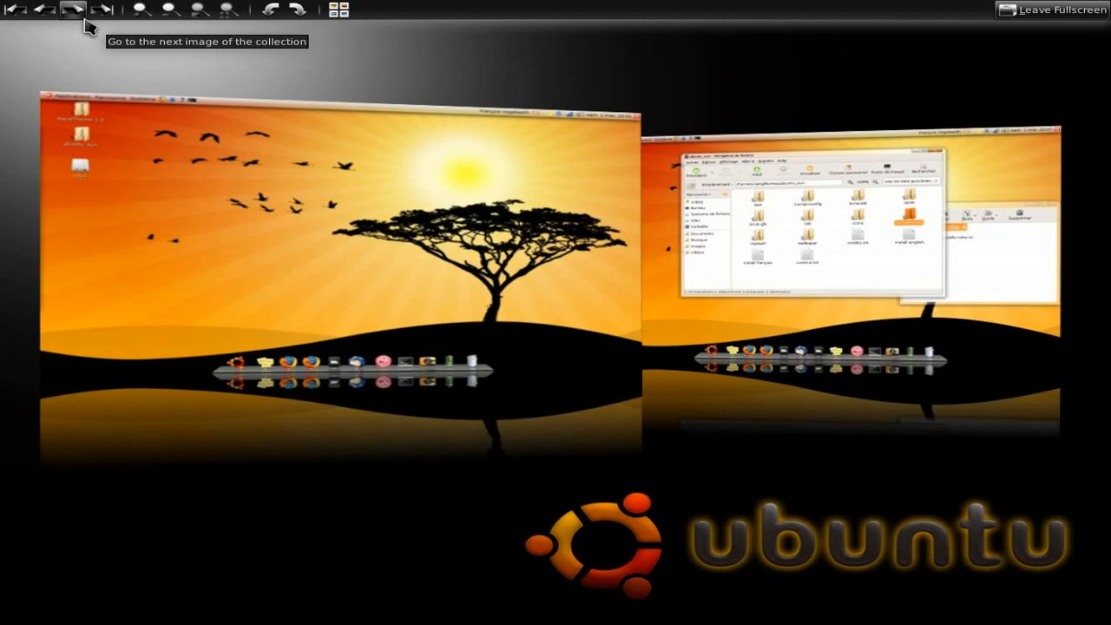
click(77, 13)
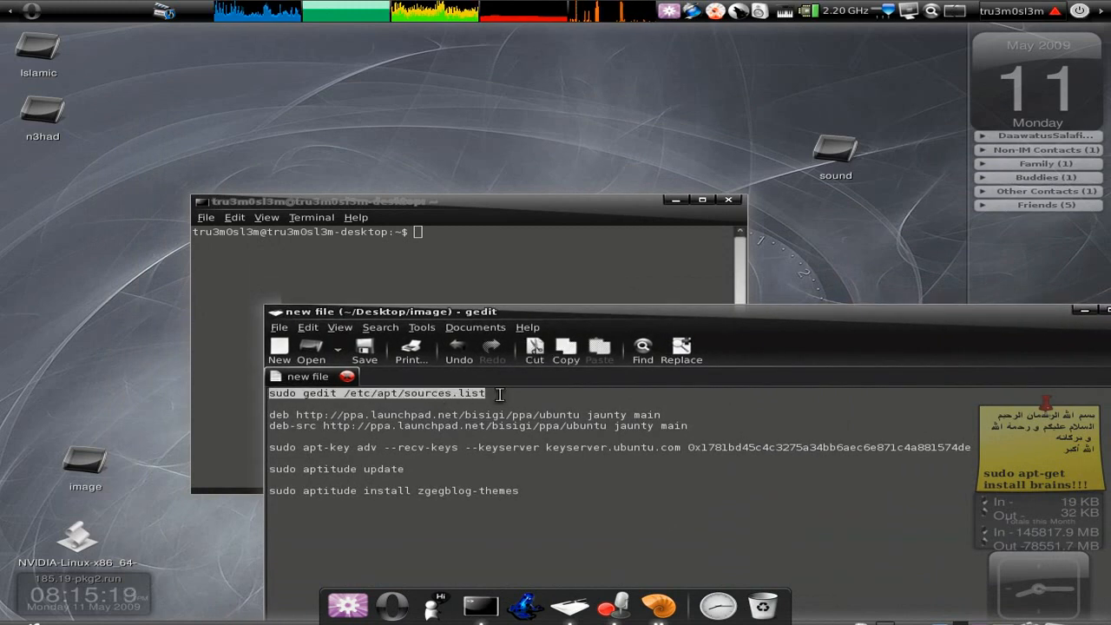
mouse_move(449, 393)
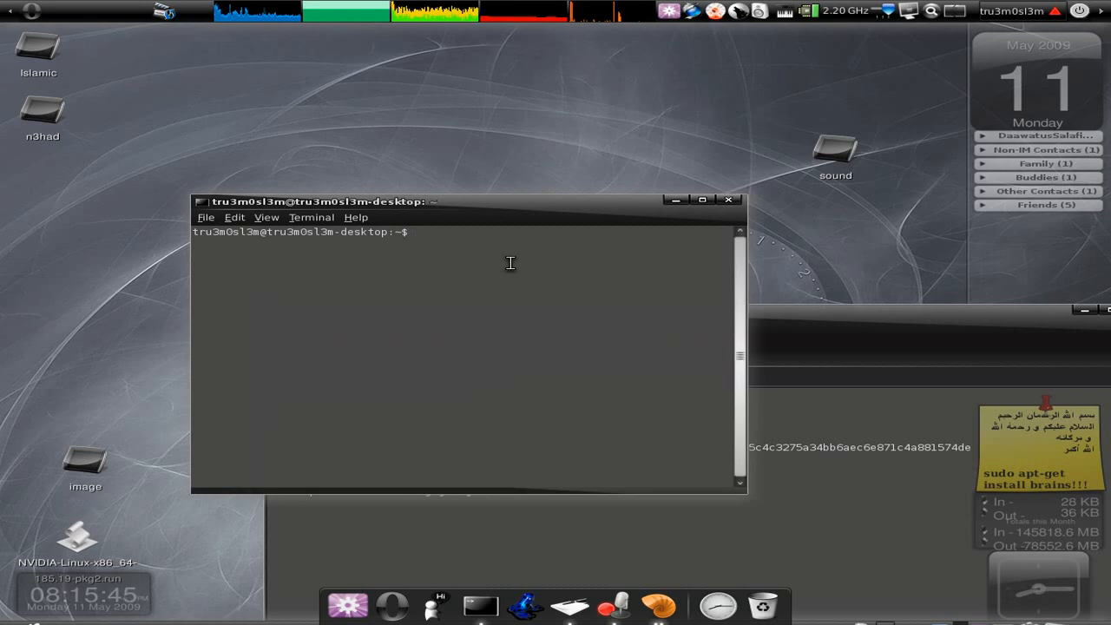
mouse_move(857, 325)
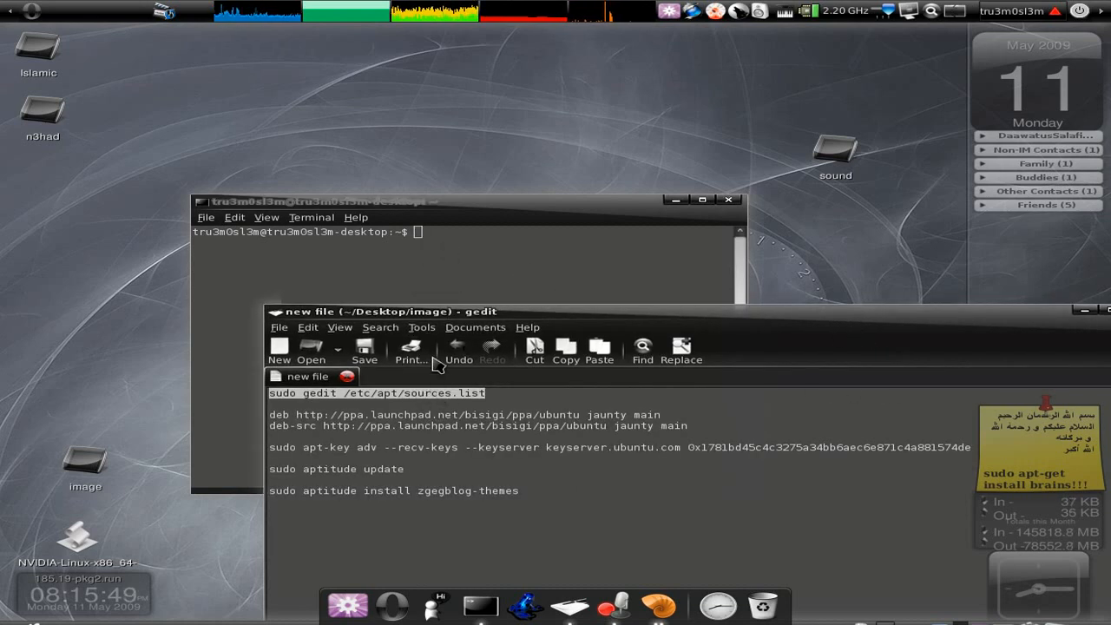
mouse_move(460, 211)
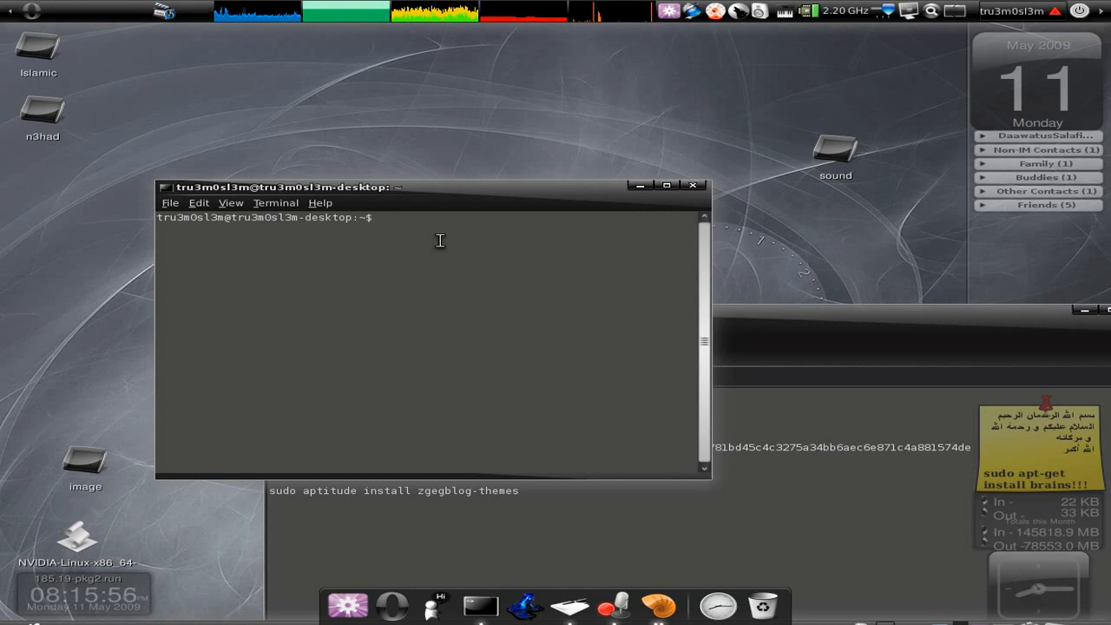
- Run 'sudo gedit /etc/apt/sources.list' to edit the sources list as root
text(sudo gedit /etc/apt/sources.list)
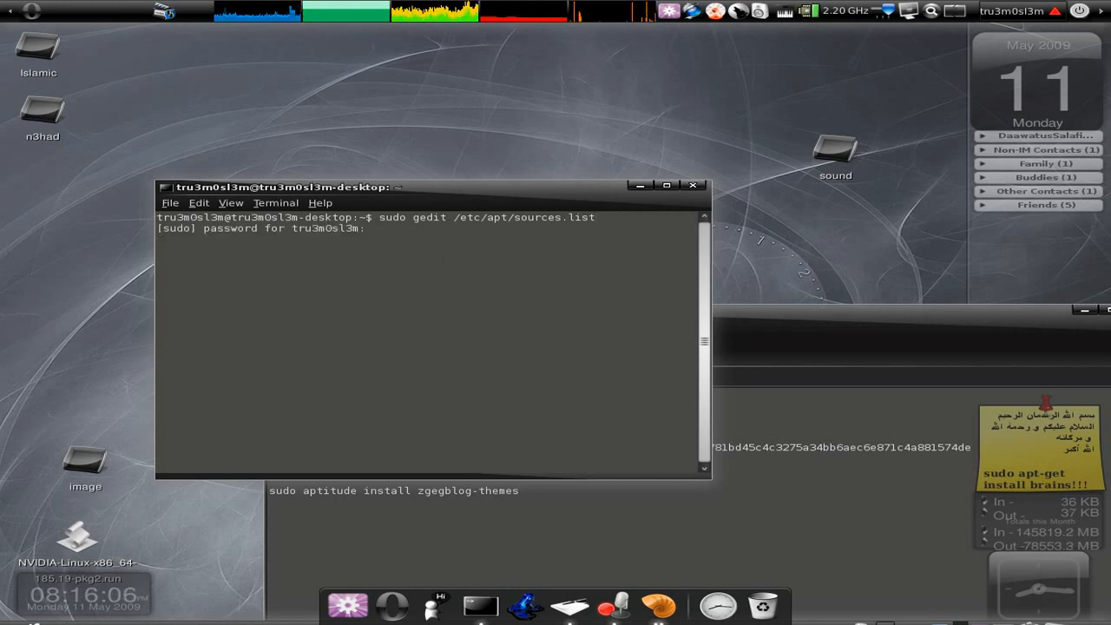
key(Return)
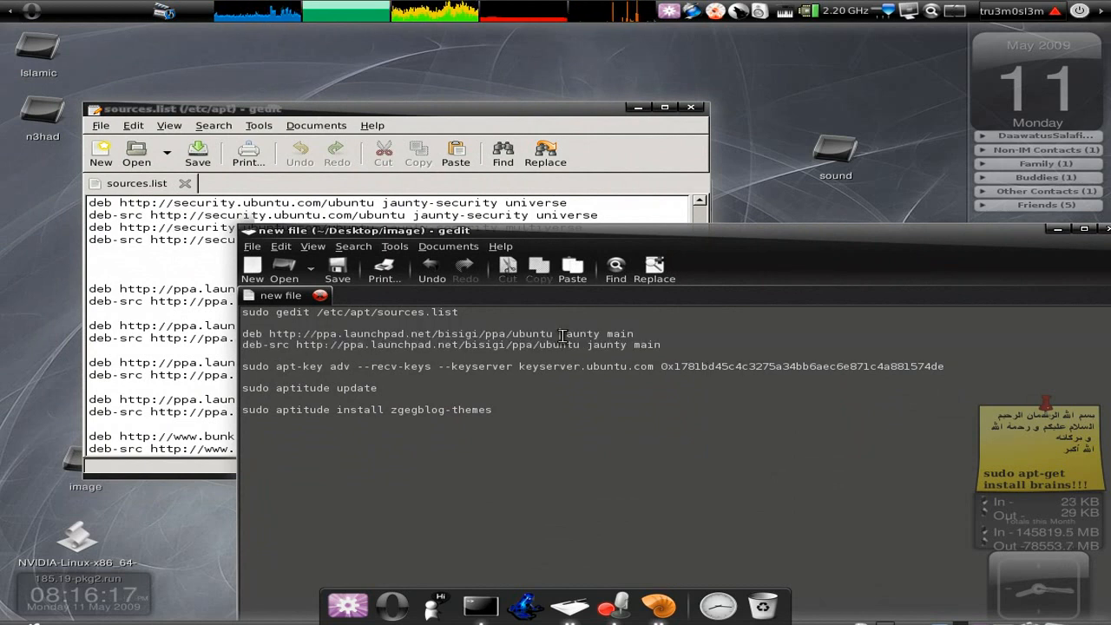
- Select the bisigi PPA deb lines in the notes and move the sources.list window aside
double_click(586, 332)
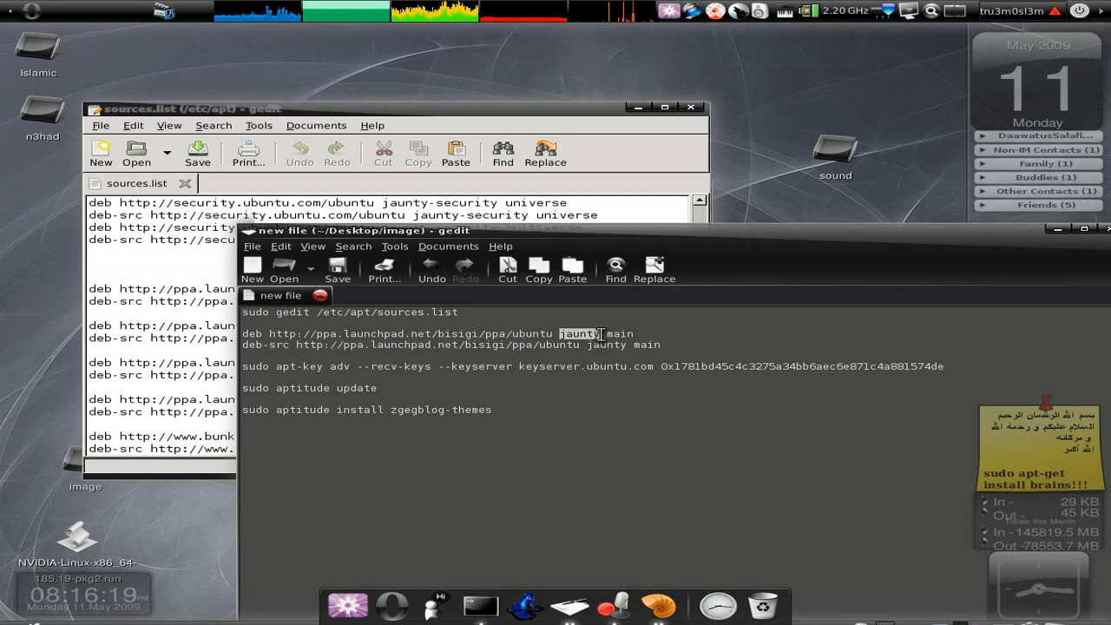
triple_click(438, 333)
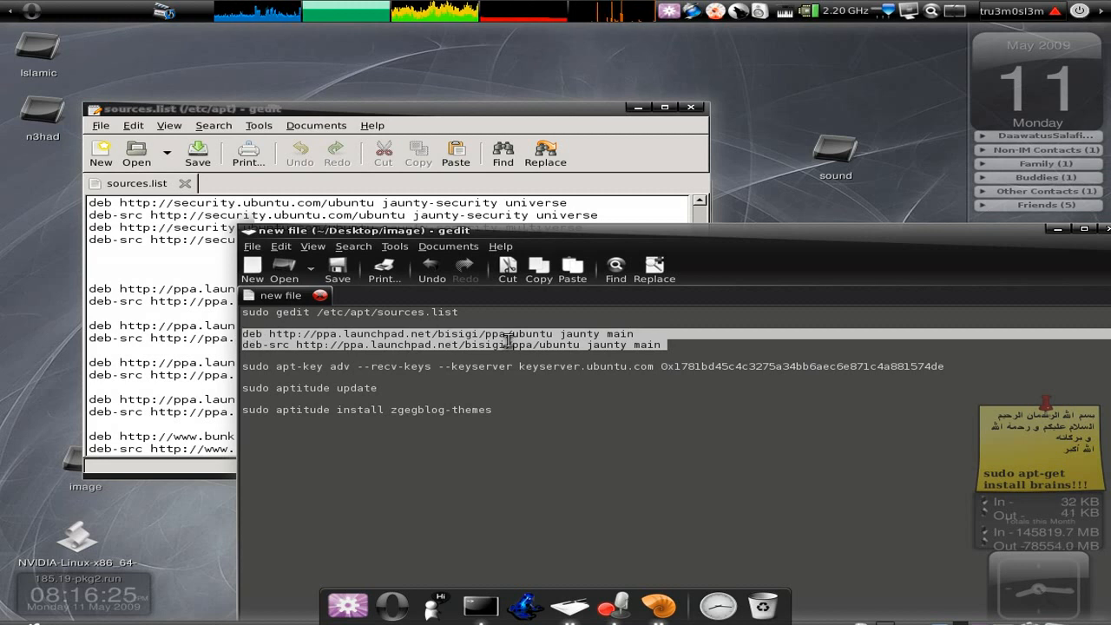
double_click(580, 333)
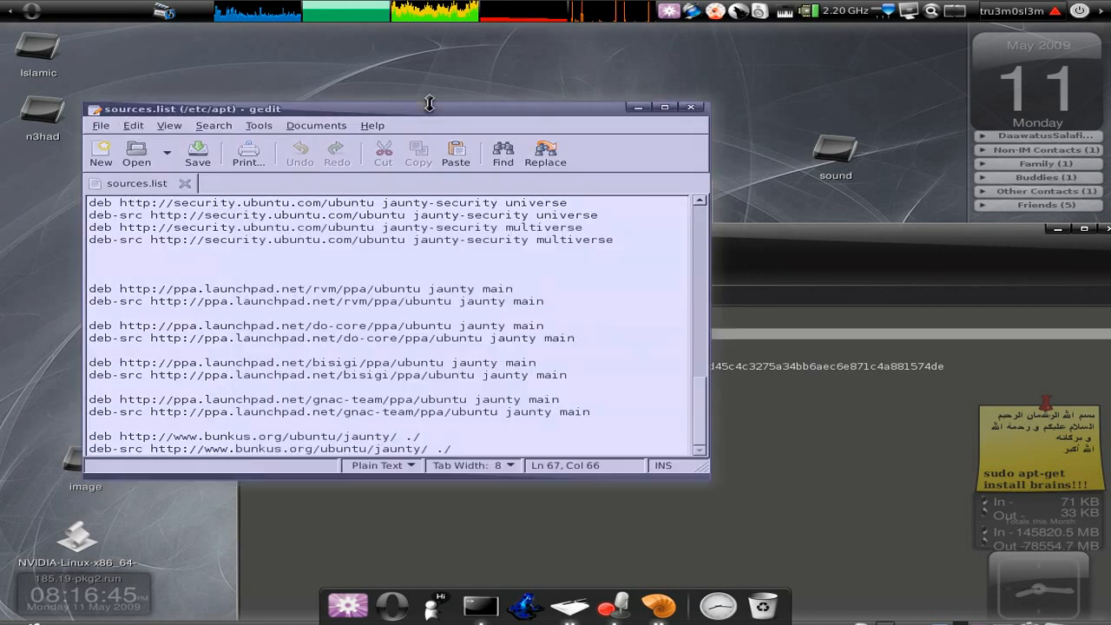
drag(89, 362, 564, 374)
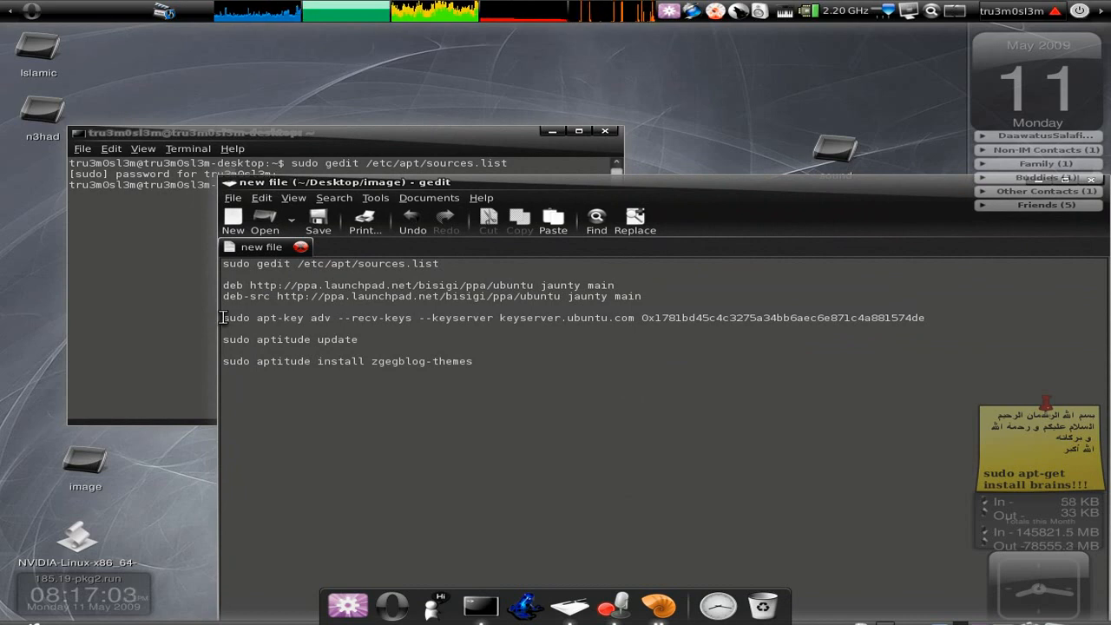
mouse_move(798, 328)
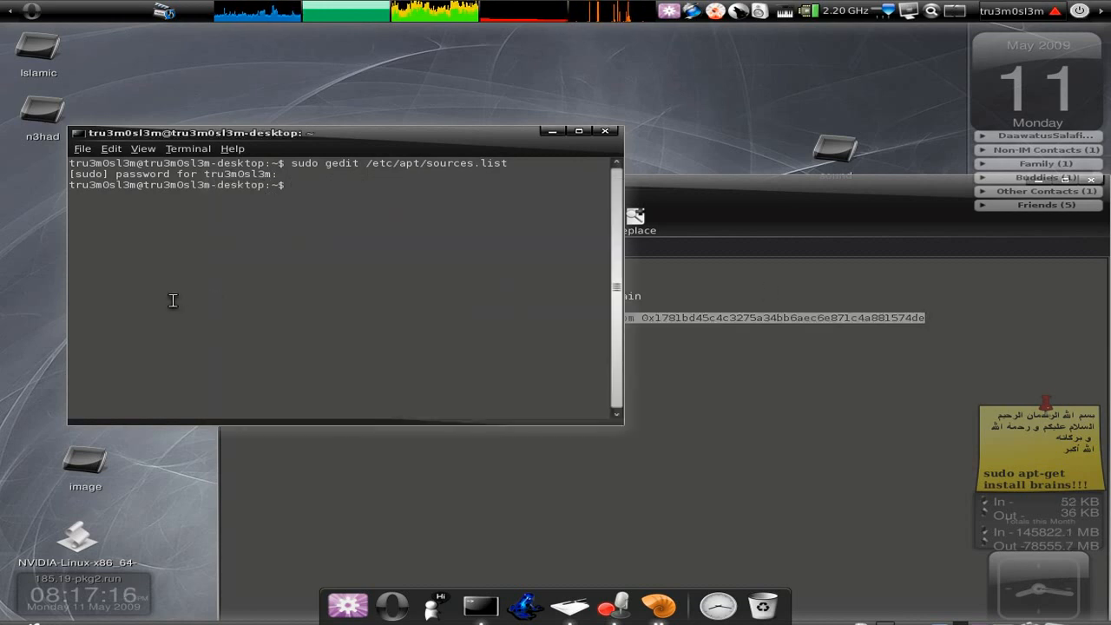
- Run 'sudo apt-key adv --recv-keys --keyserver keyserver.ubuntu.com' to import the bisigi key
text(sudo apt-key adv --recv-keys --keyserver keyserver.ubuntu.com 0x1781bd45c4c3275a34bb6aec6e871c4a881574de)
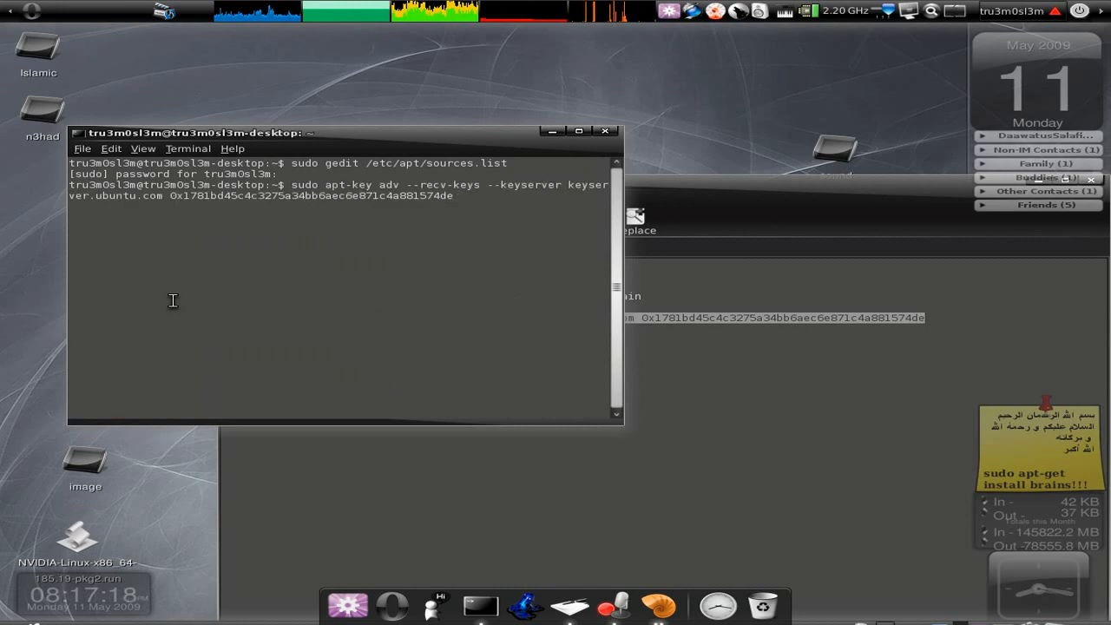
key(Return)
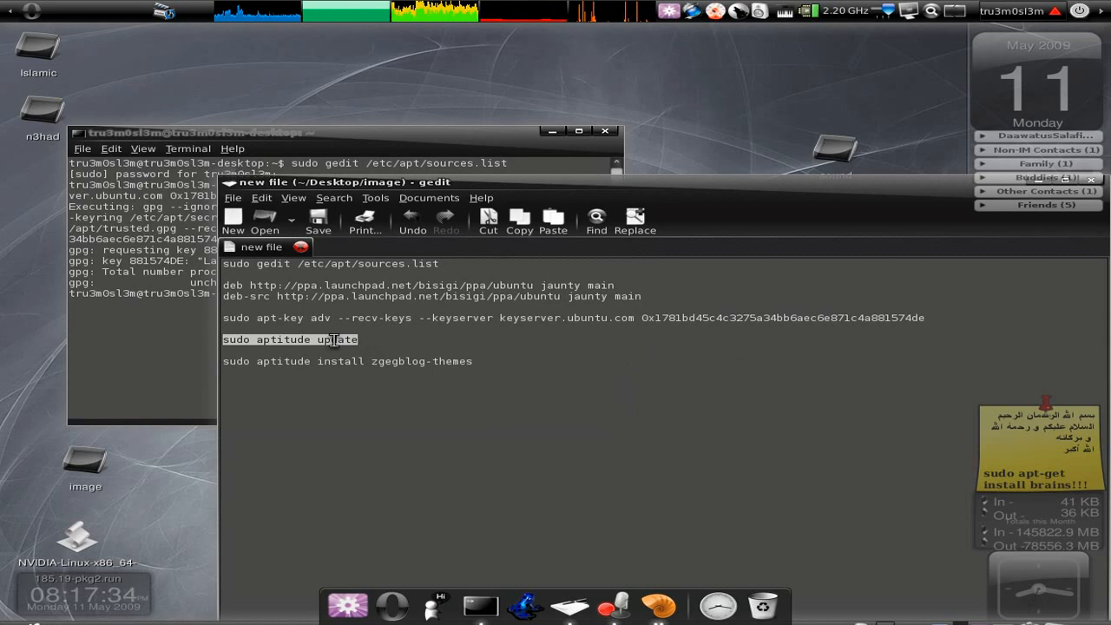
- Let aptitude update fetch package lists and select the aptitude install command in the notes
click(173, 133)
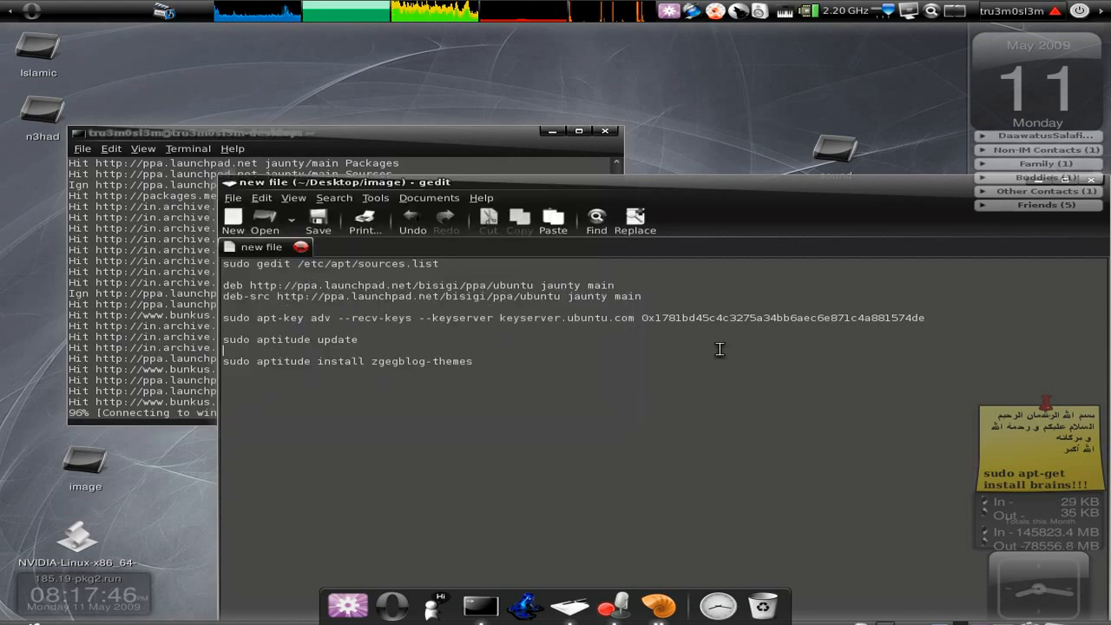
triple_click(347, 361)
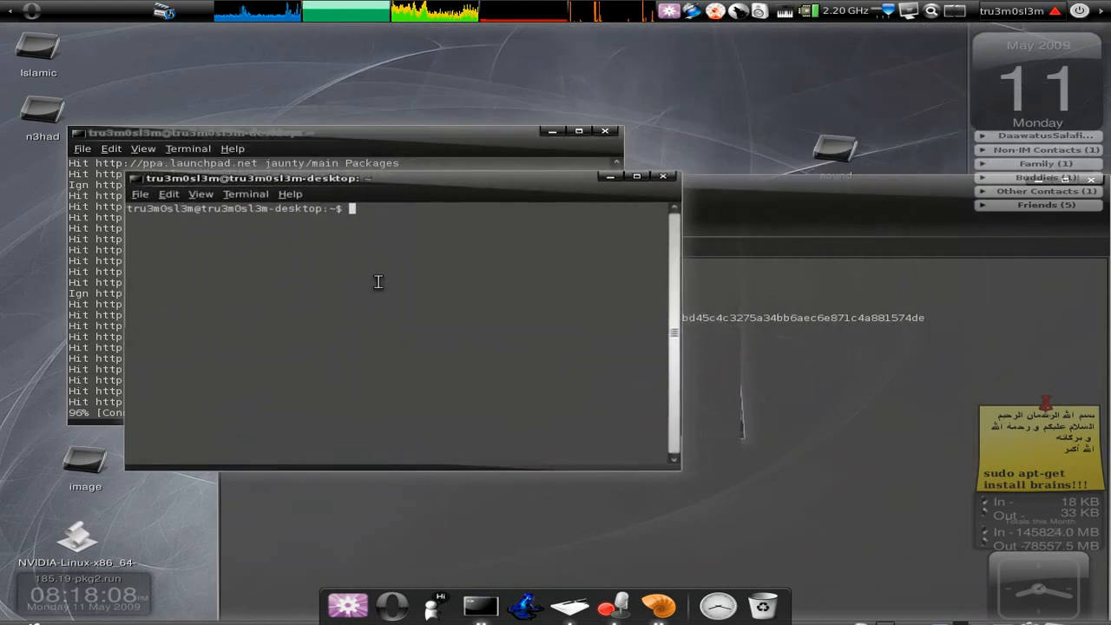
- Run 'sudo aptitude install zgegblog-themes' in the second terminal window
text(sudo aptitude install zgegblog-themes)
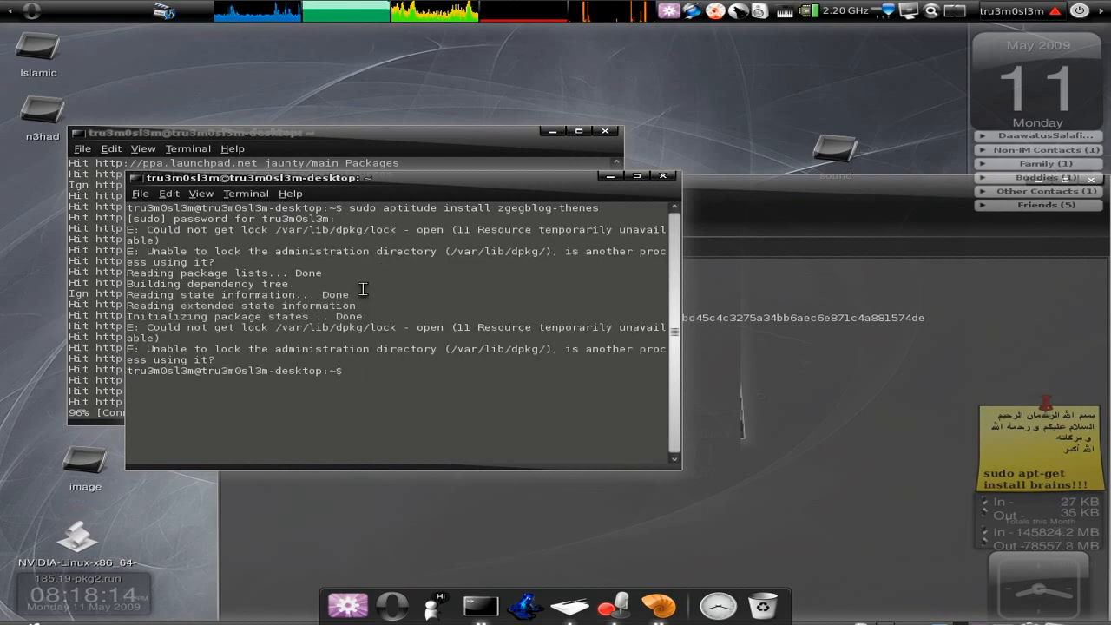
click(663, 176)
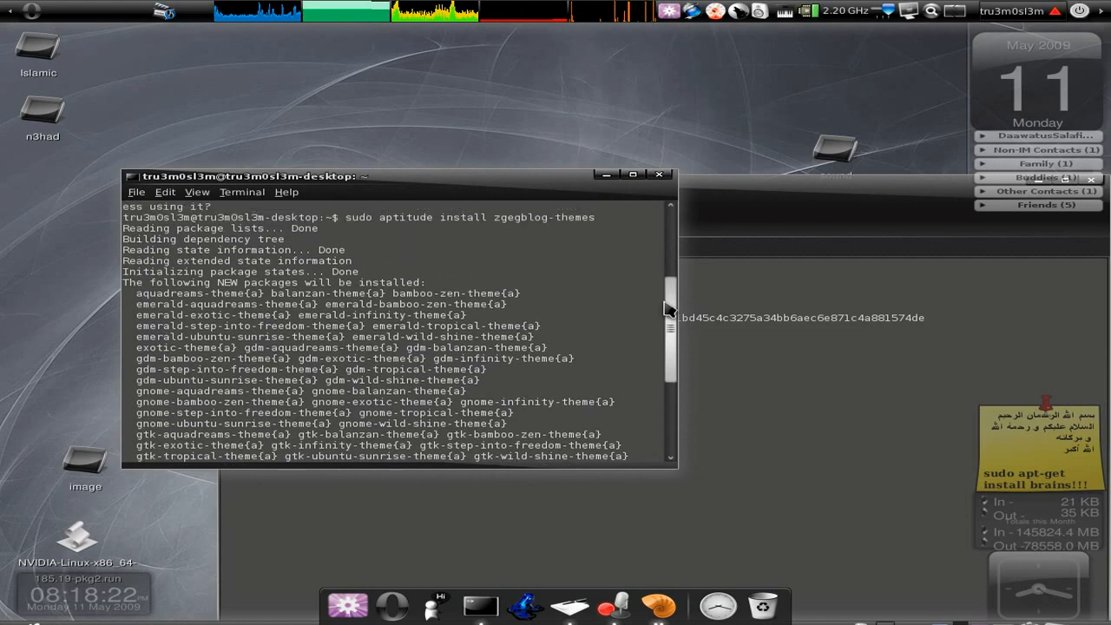
- Scroll to aptitude's 69-package, 181MB summary and its continue prompt
scroll(down, 3)
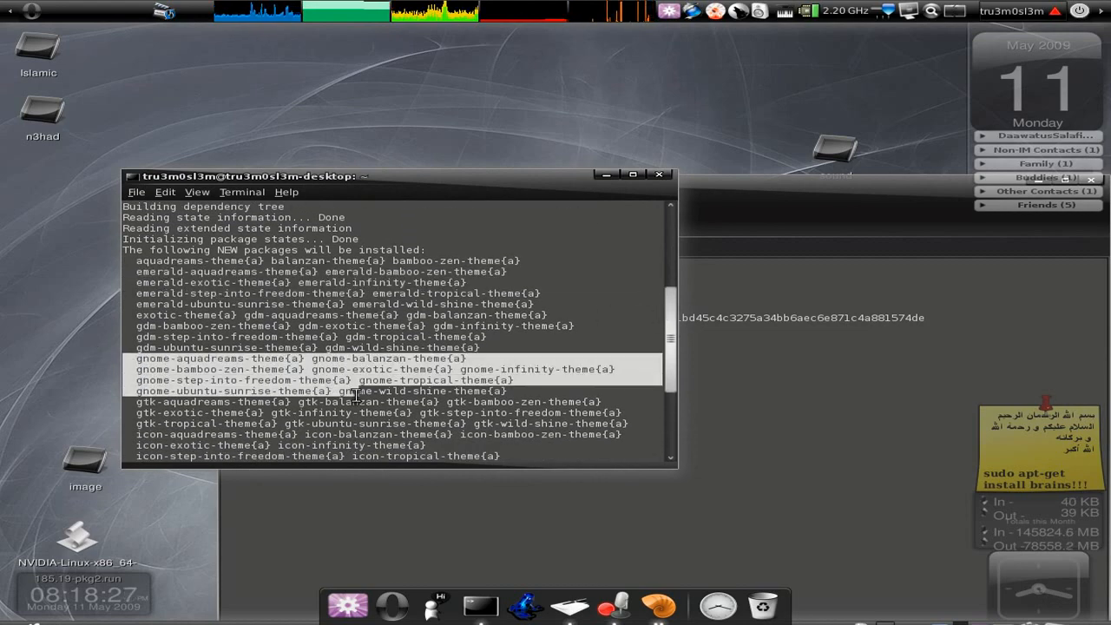
scroll(down, 3)
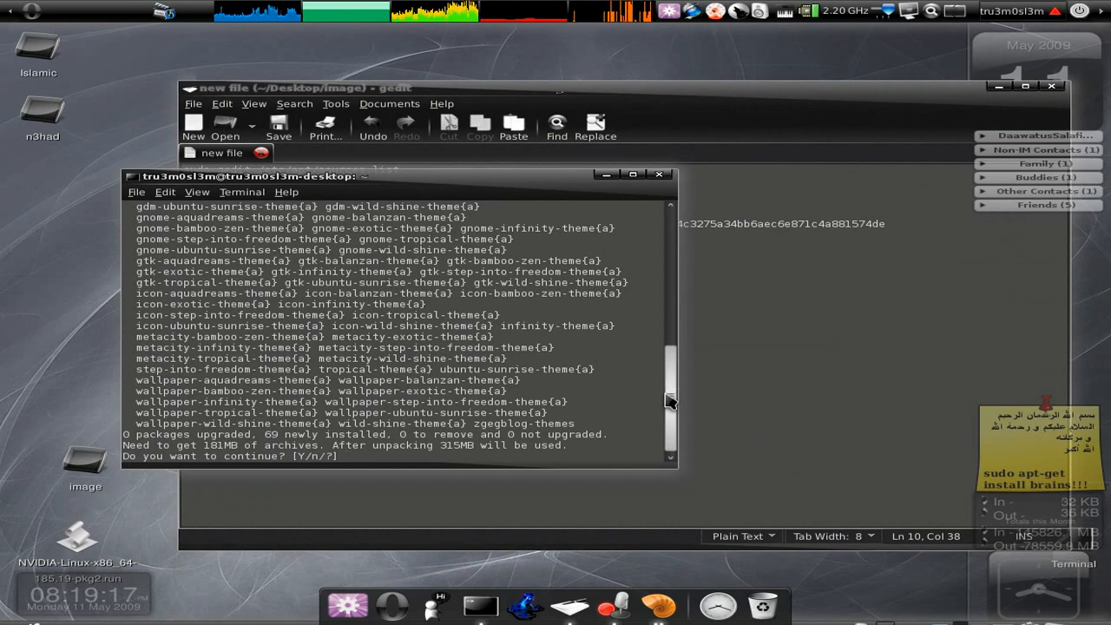
mouse_move(669, 413)
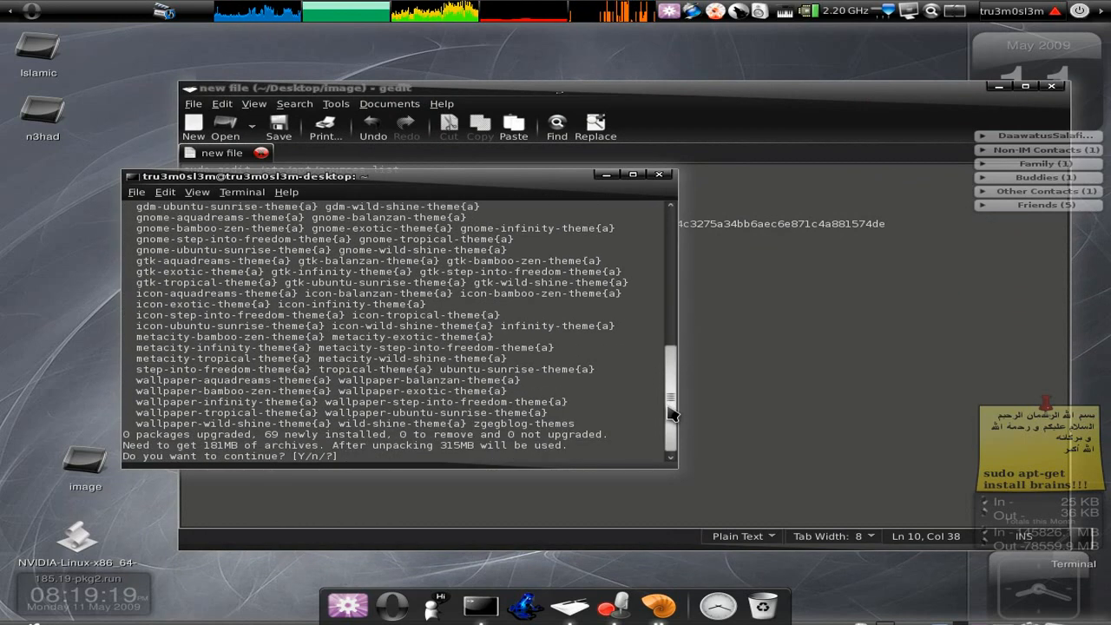